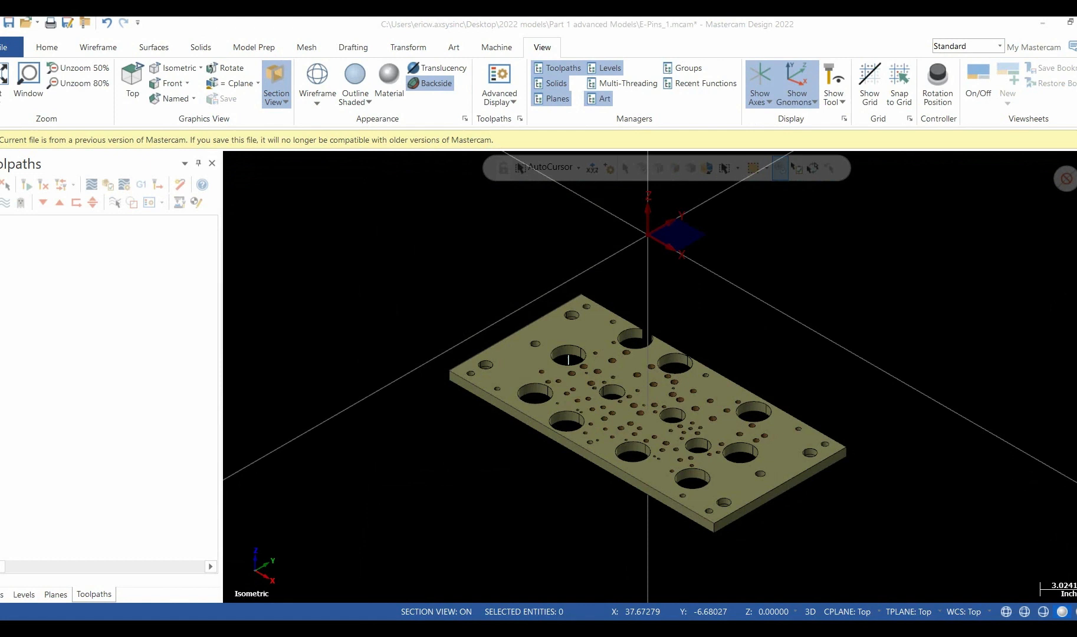
mouse_move(13, 243)
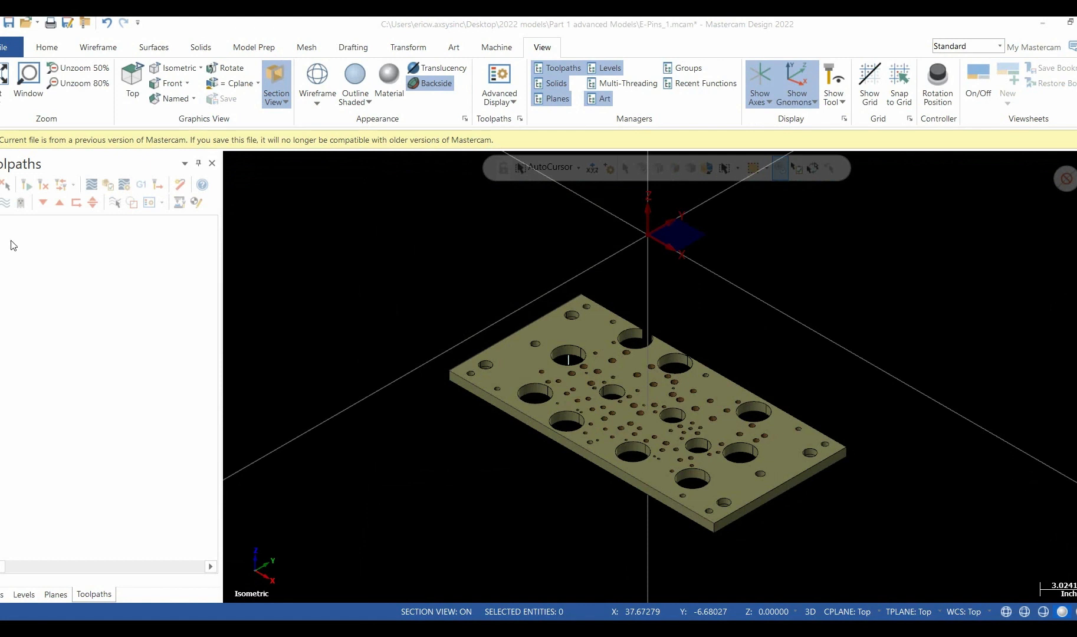
Switch the manager panel from Toolpaths to the Planes manager
left_click(55, 594)
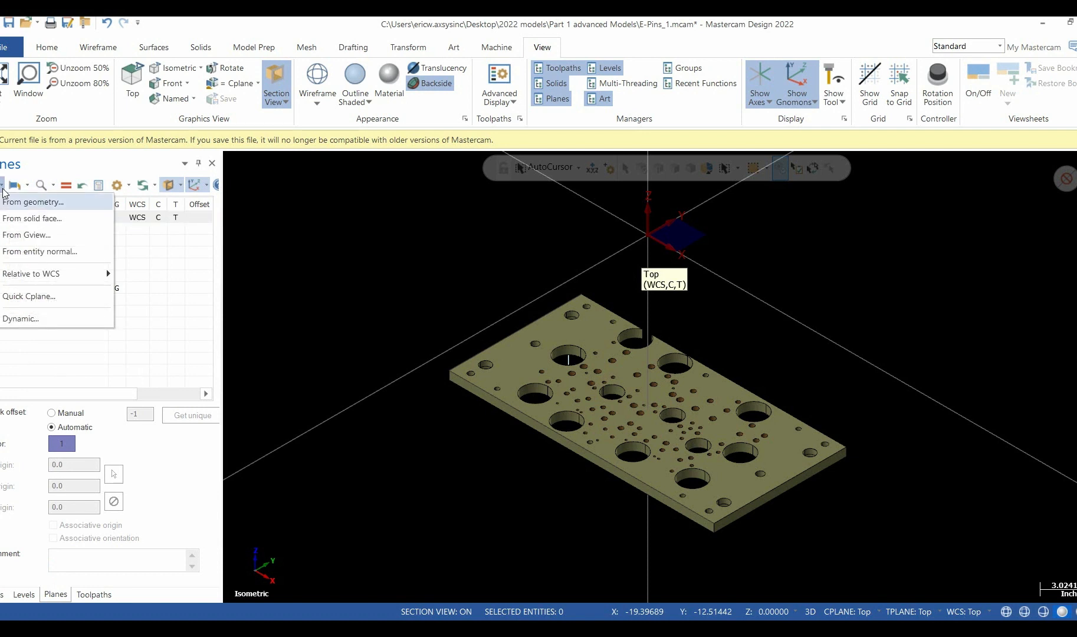
mouse_move(32, 218)
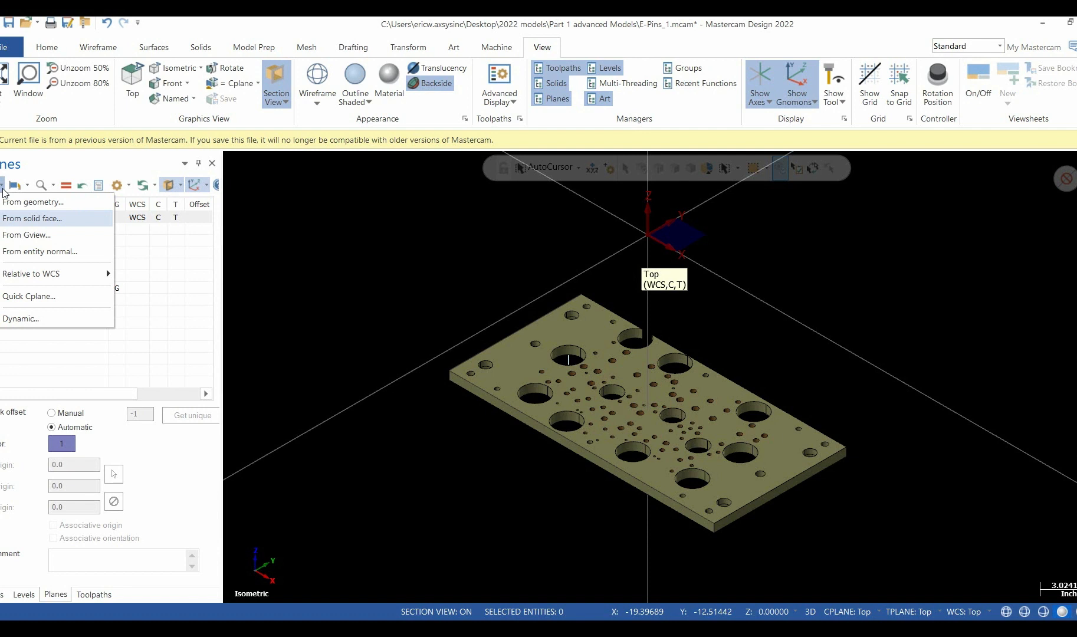
mouse_move(53, 319)
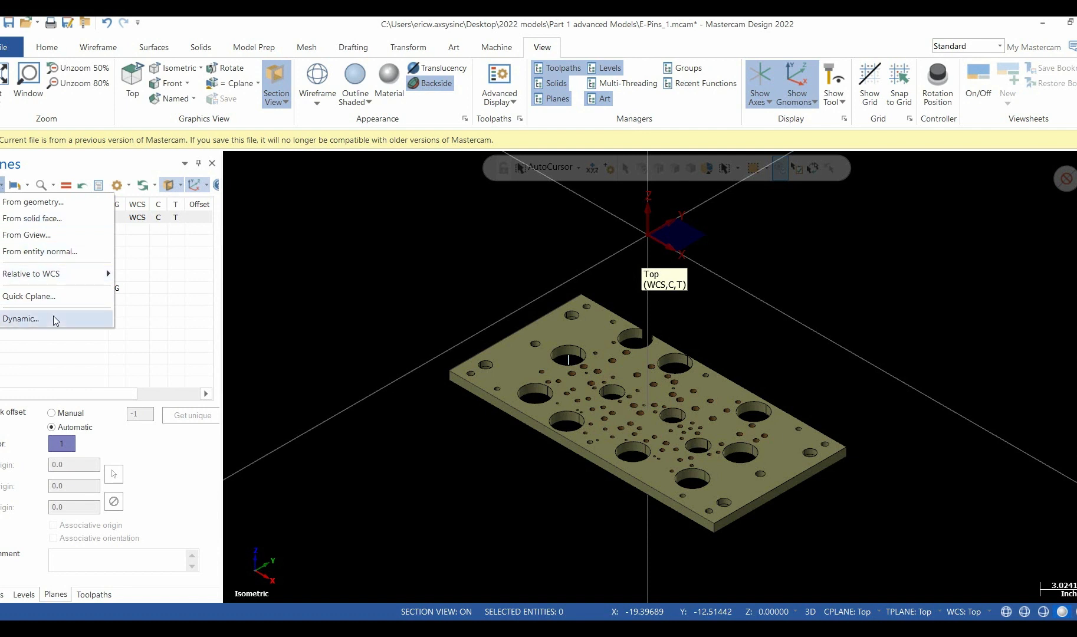
mouse_move(88, 257)
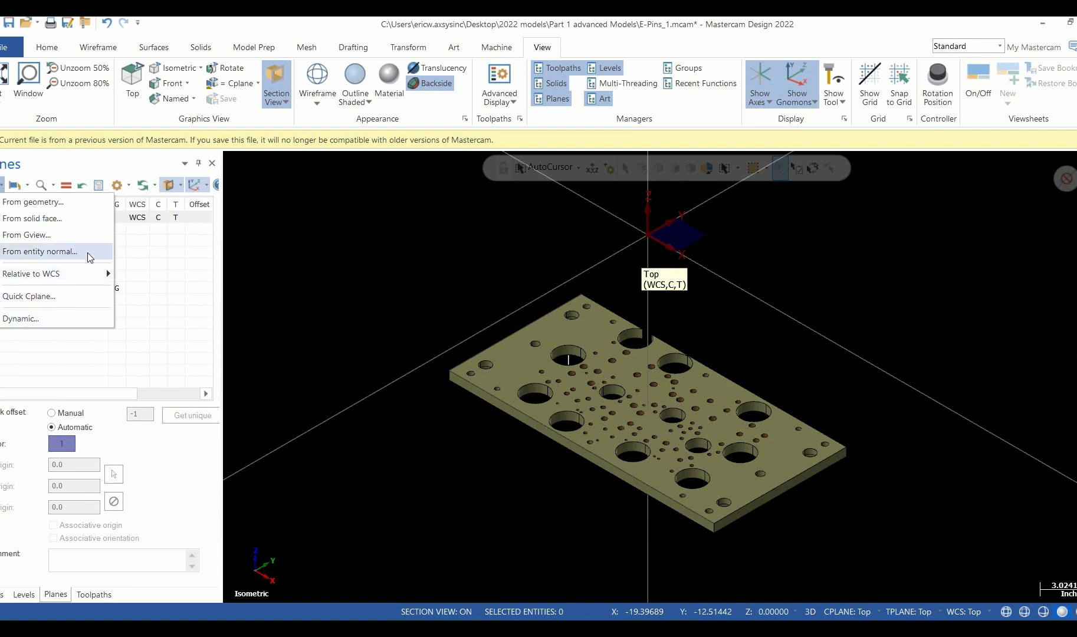
mouse_move(79, 309)
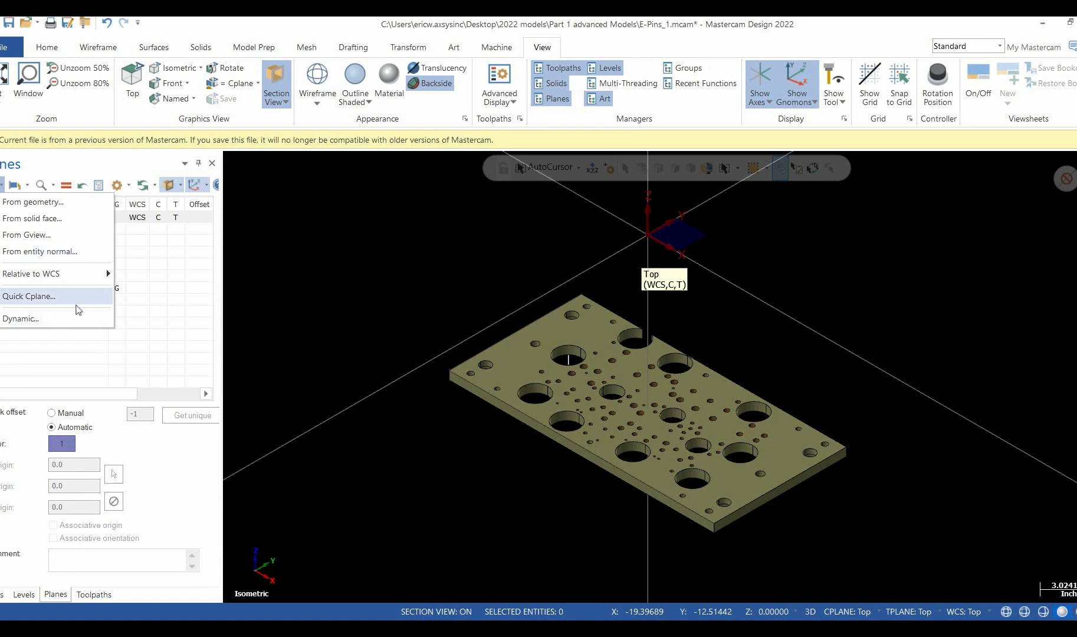
mouse_move(74, 319)
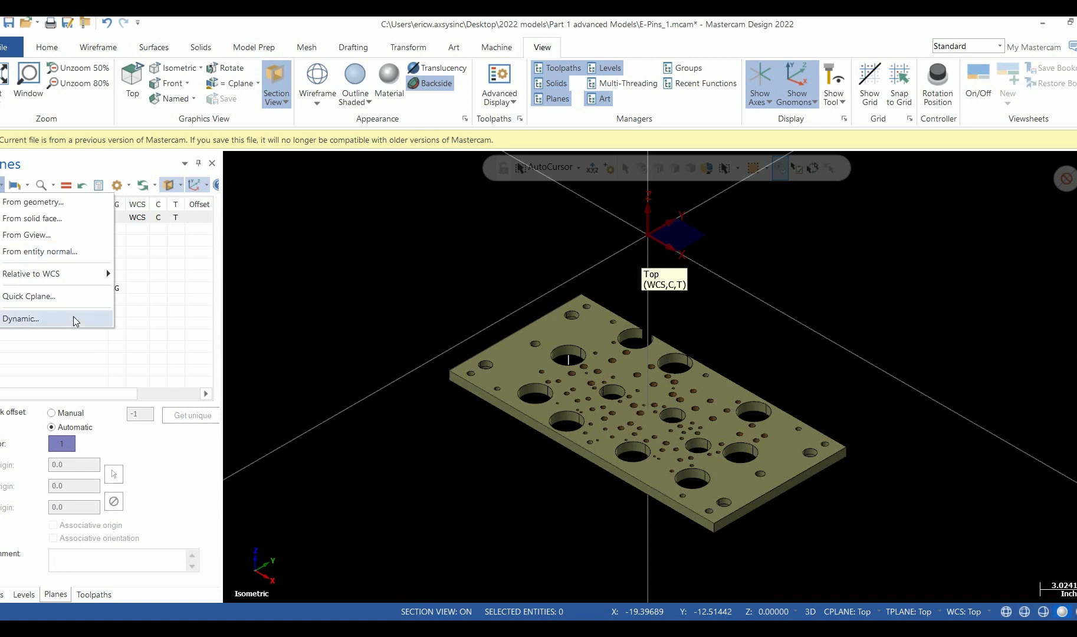
Place a dynamic plane at the plate corner and name it 'dynamic plane'
left_click(22, 318)
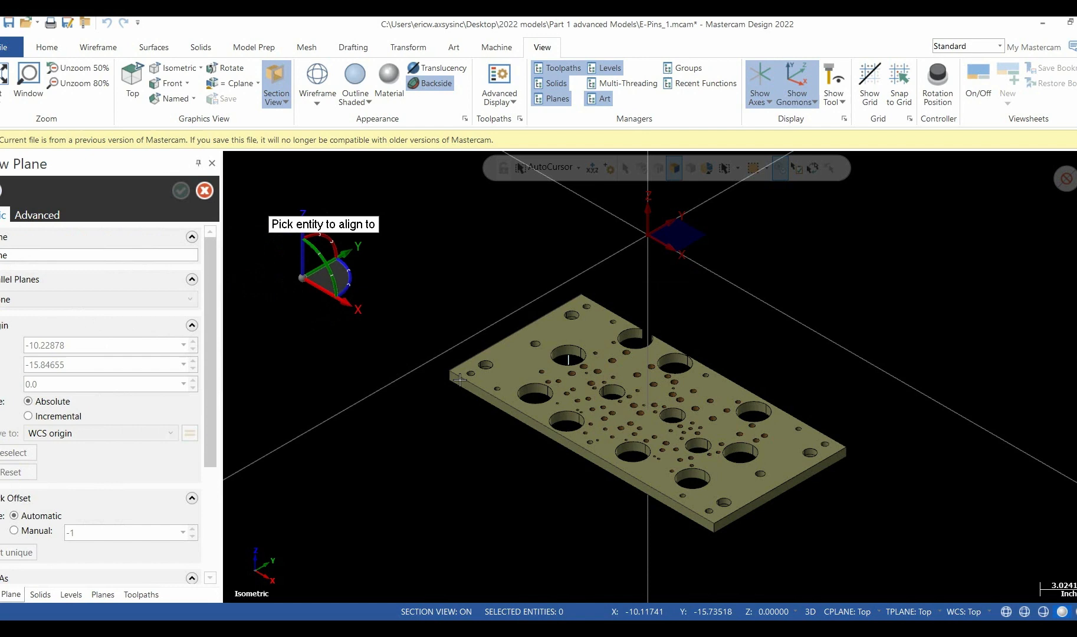
left_click(845, 448)
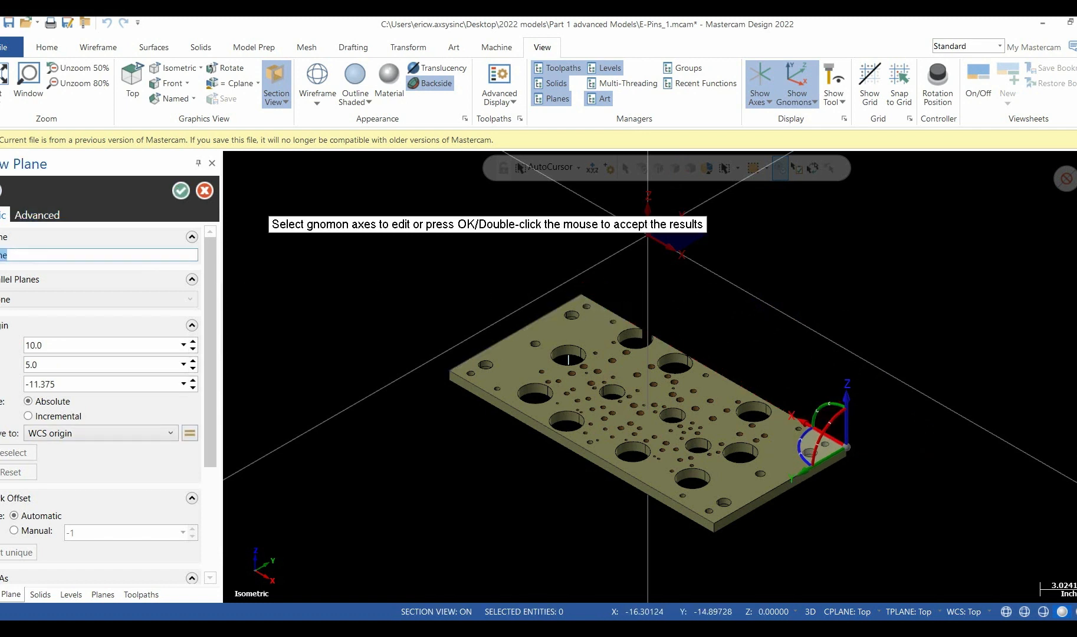
type("am")
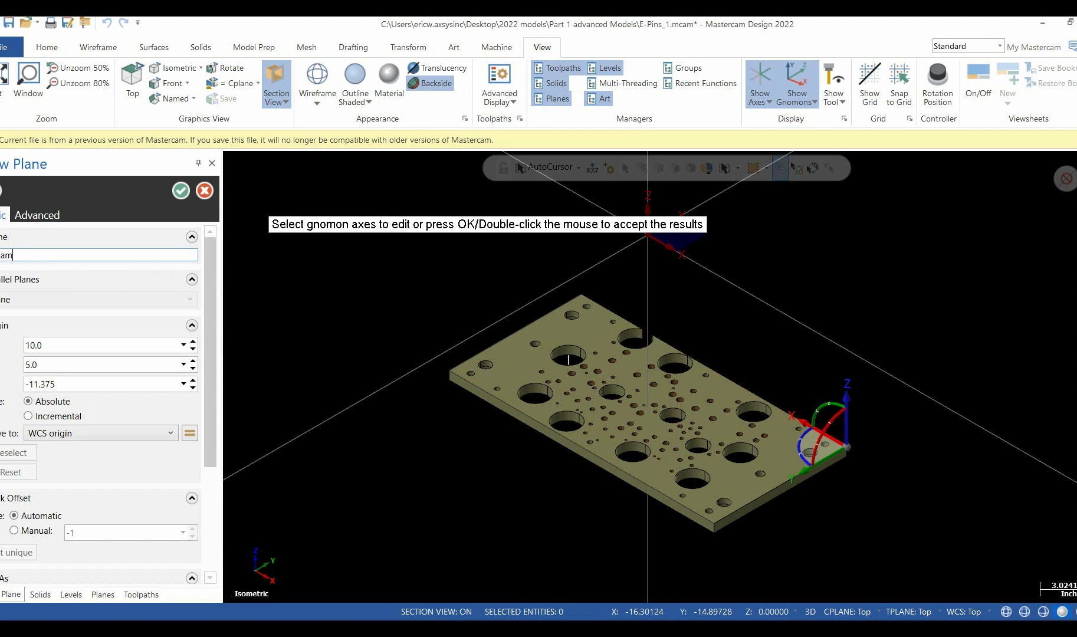
type("amic plane")
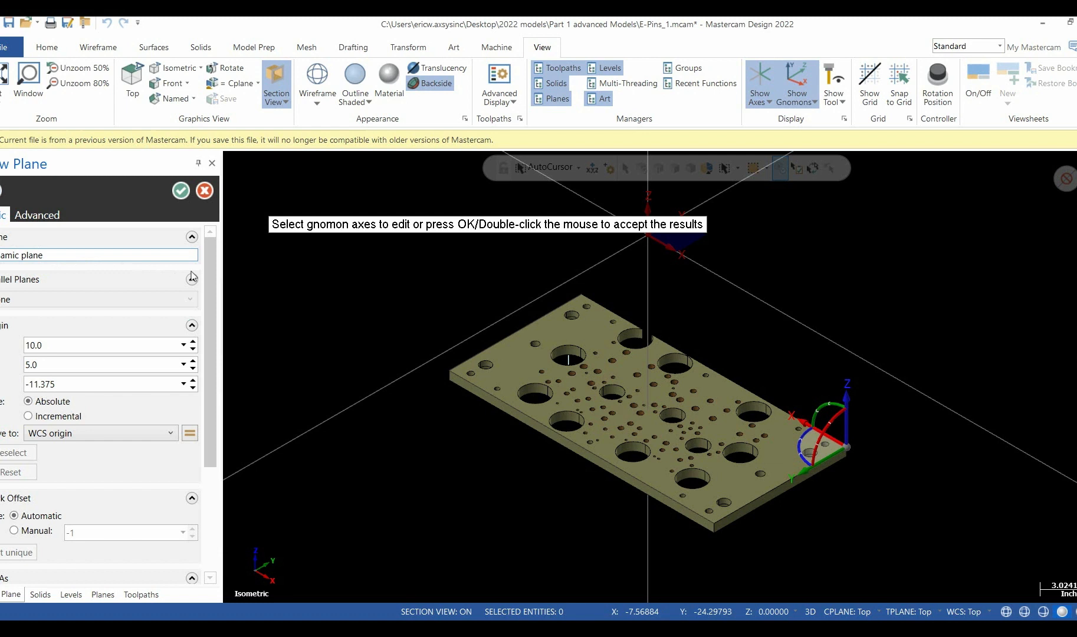
scroll("down", 3)
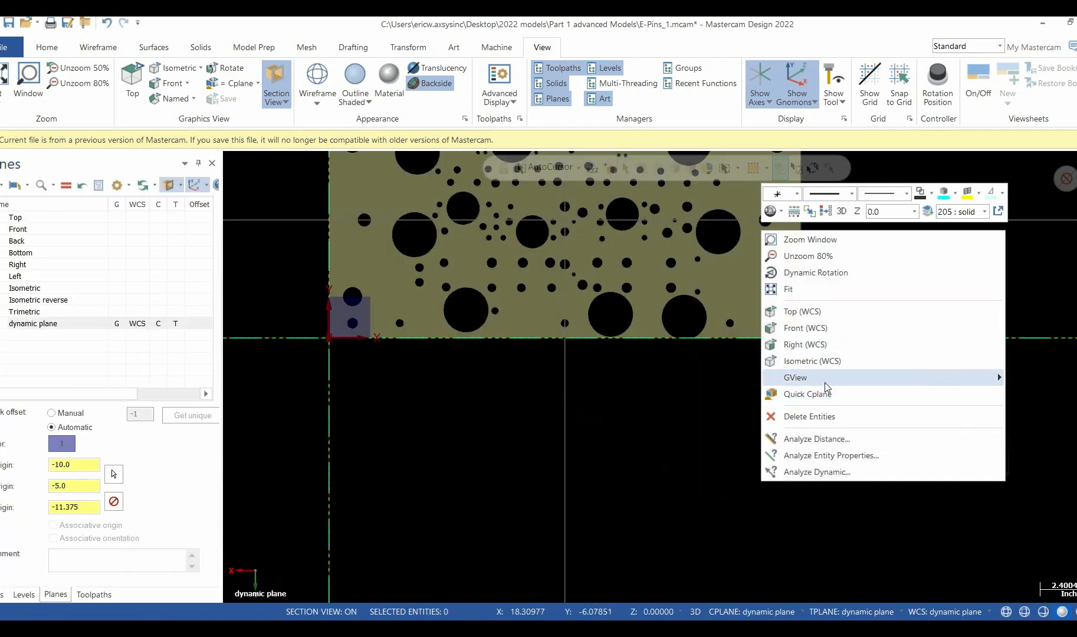
Restore the isometric view and make Top the WCS, construction and tool plane
left_click(812, 361)
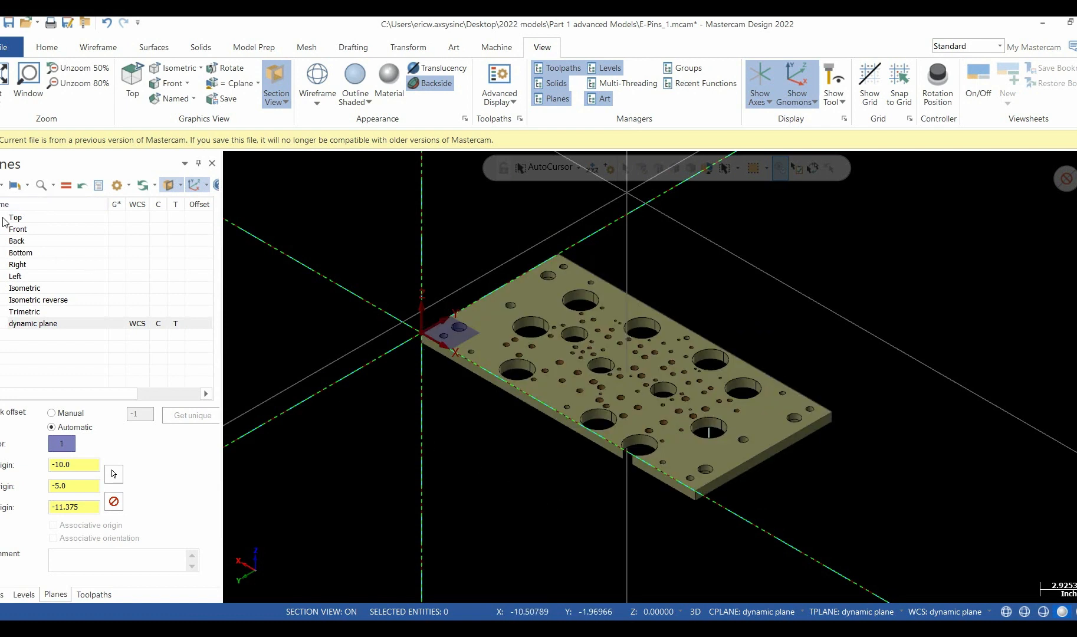
left_click(15, 218)
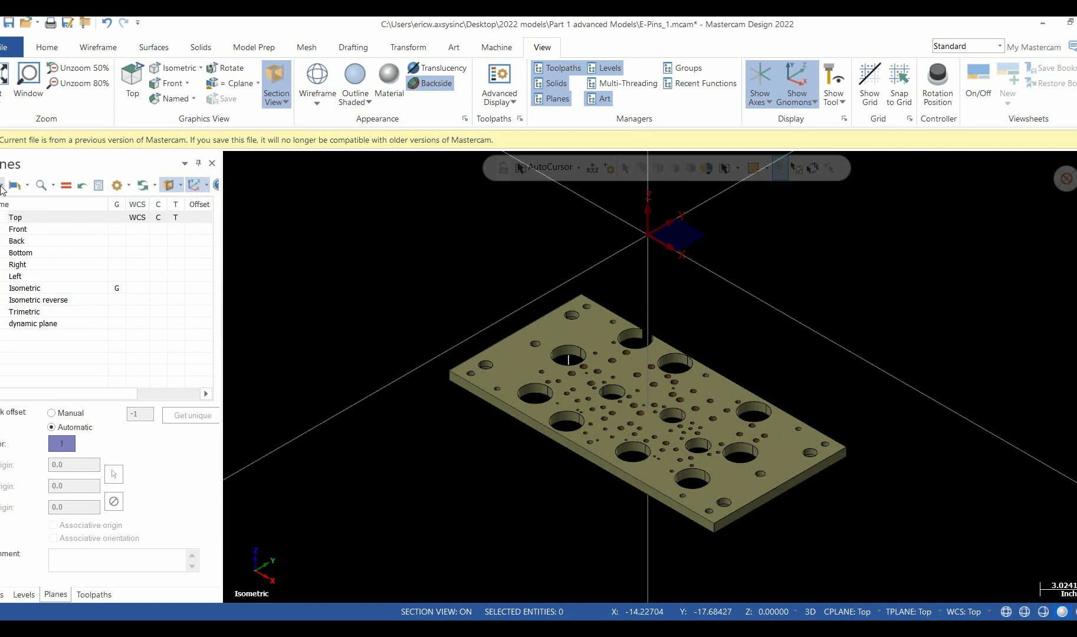
Create a plane from the plate's top edge, accepting orientation 6 of 8
left_click(11, 184)
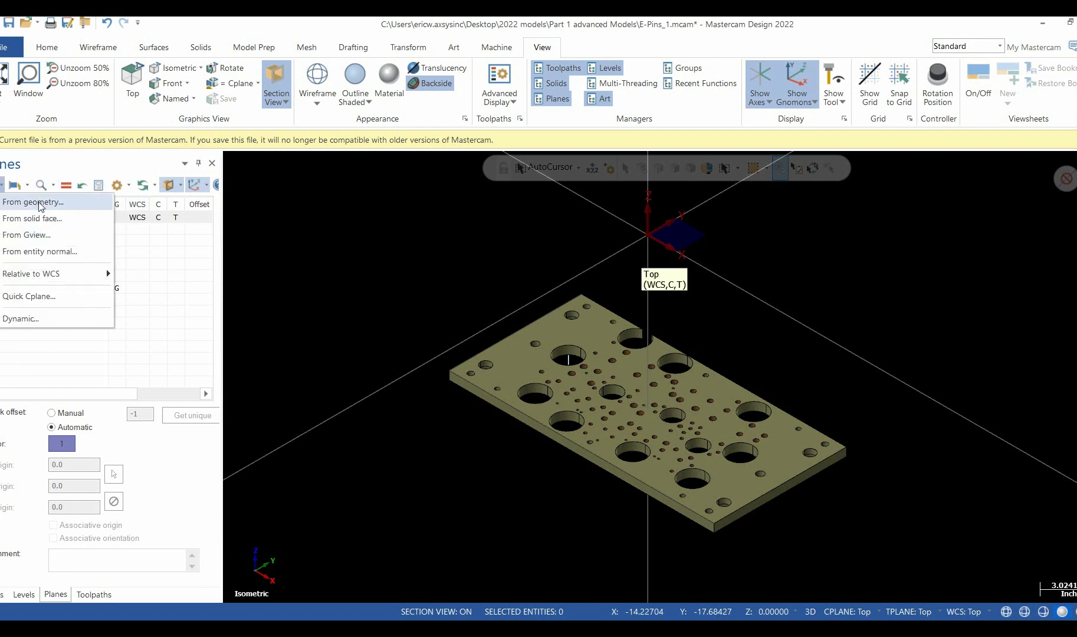
left_click(32, 202)
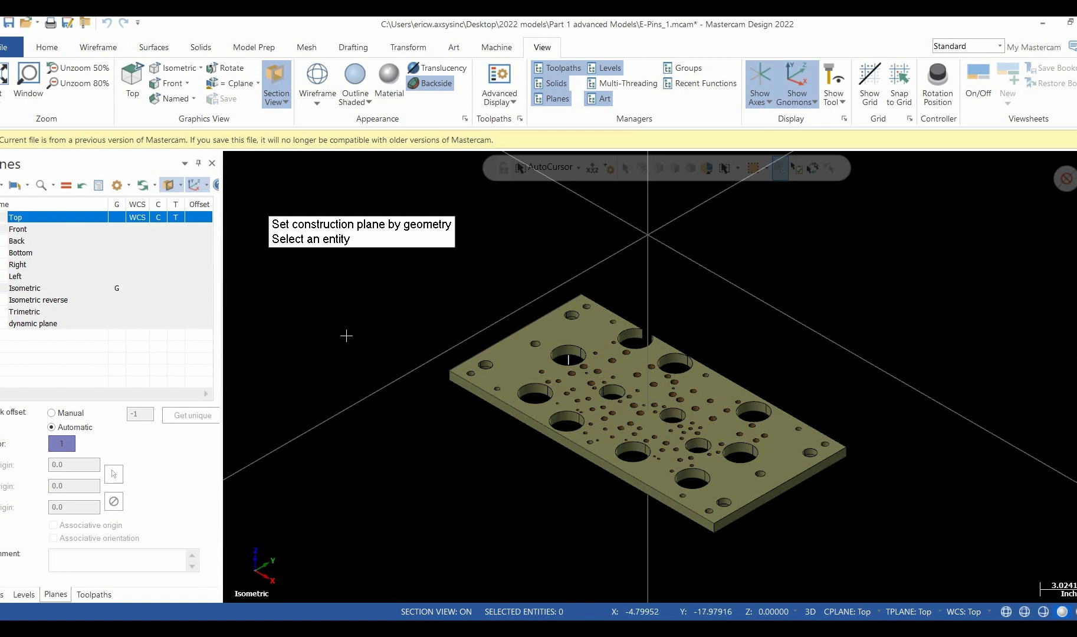
left_click(478, 347)
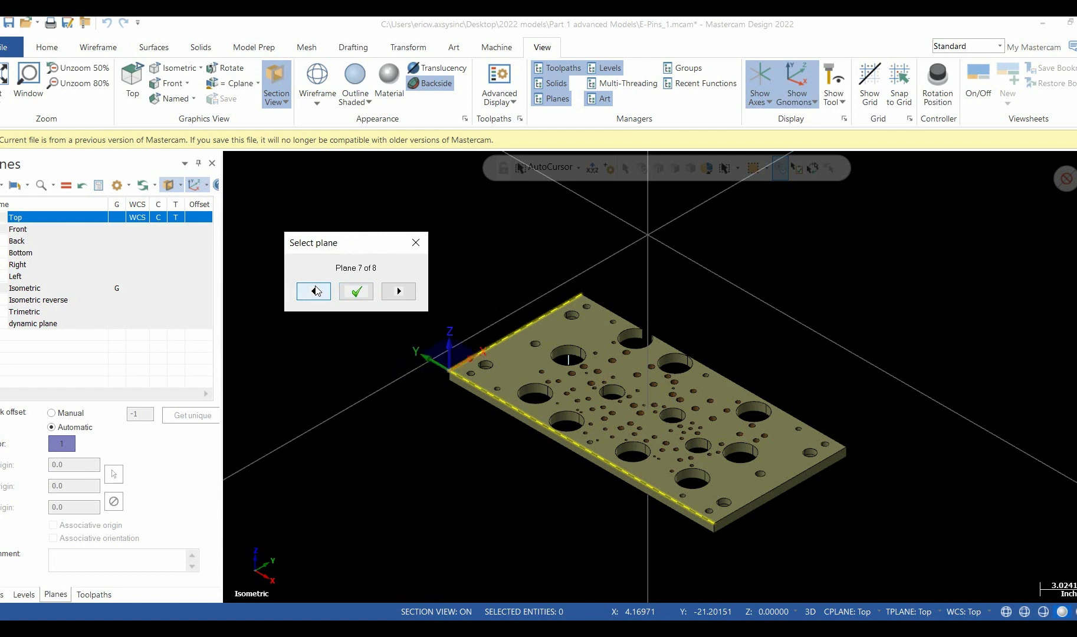
left_click(313, 290)
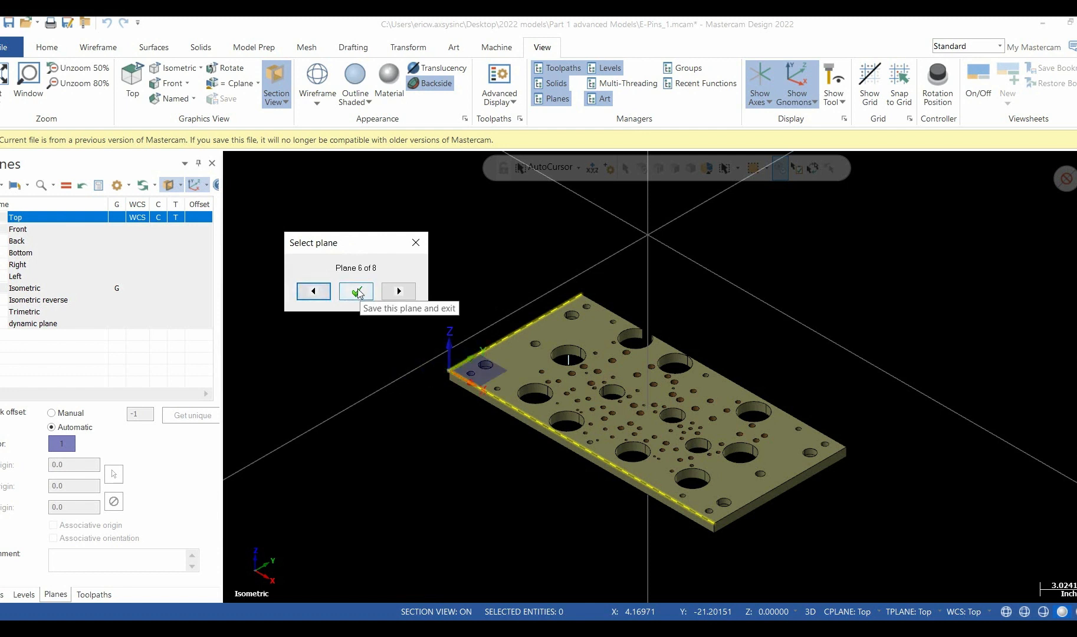
left_click(356, 291)
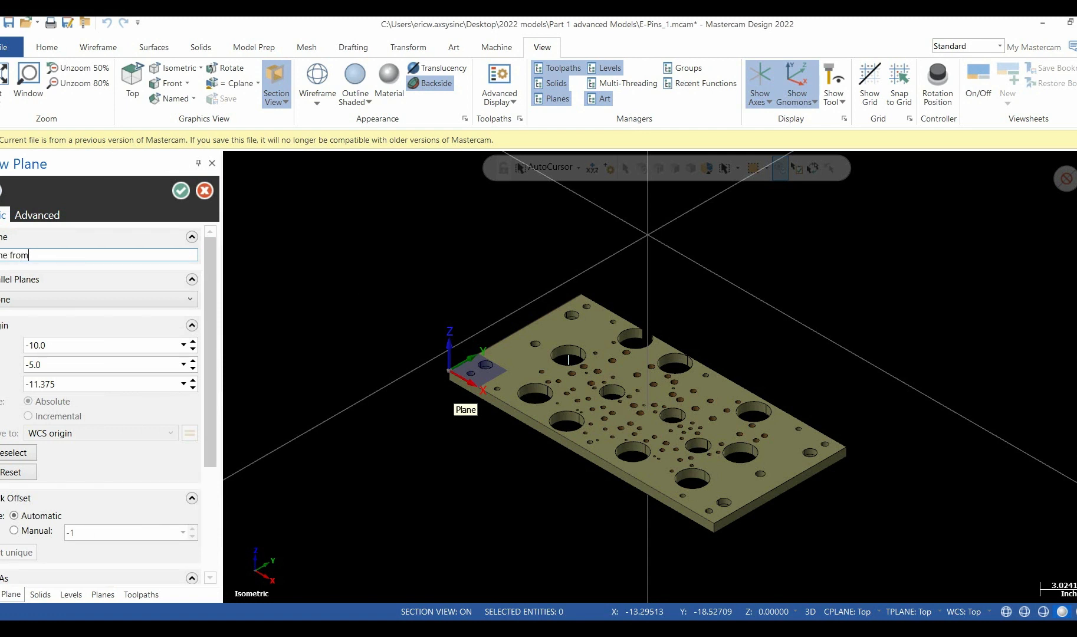
Name the edge-based plane 'plane from geometry' and save it to the list
type("geometry")
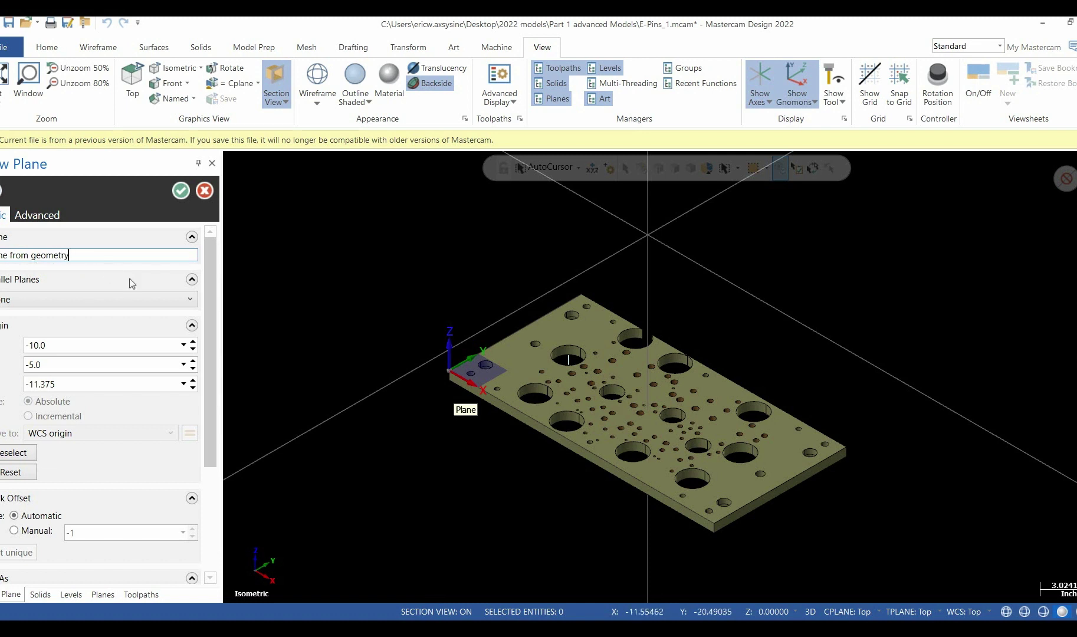
scroll("down", 3)
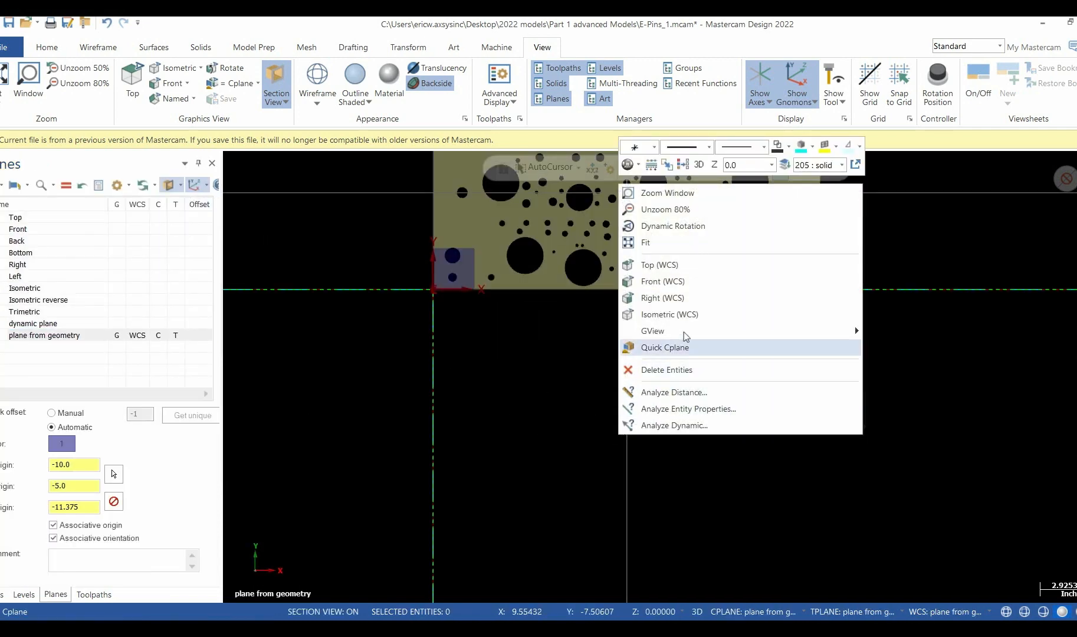
Set the Isometric view and reset Top as WCS, construction and tool plane
left_click(670, 314)
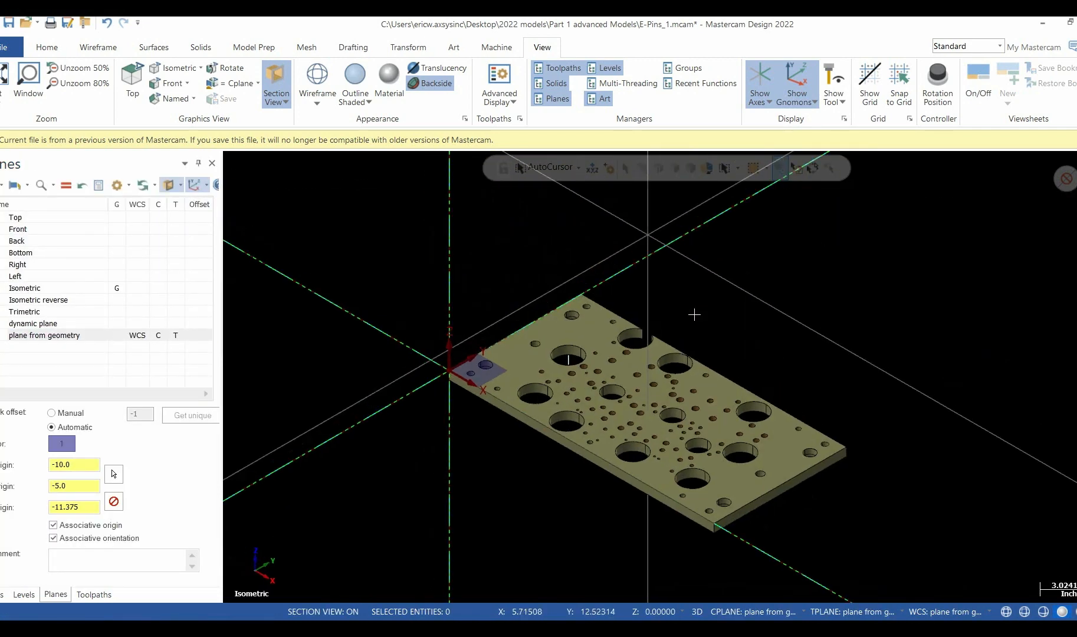
mouse_move(4, 217)
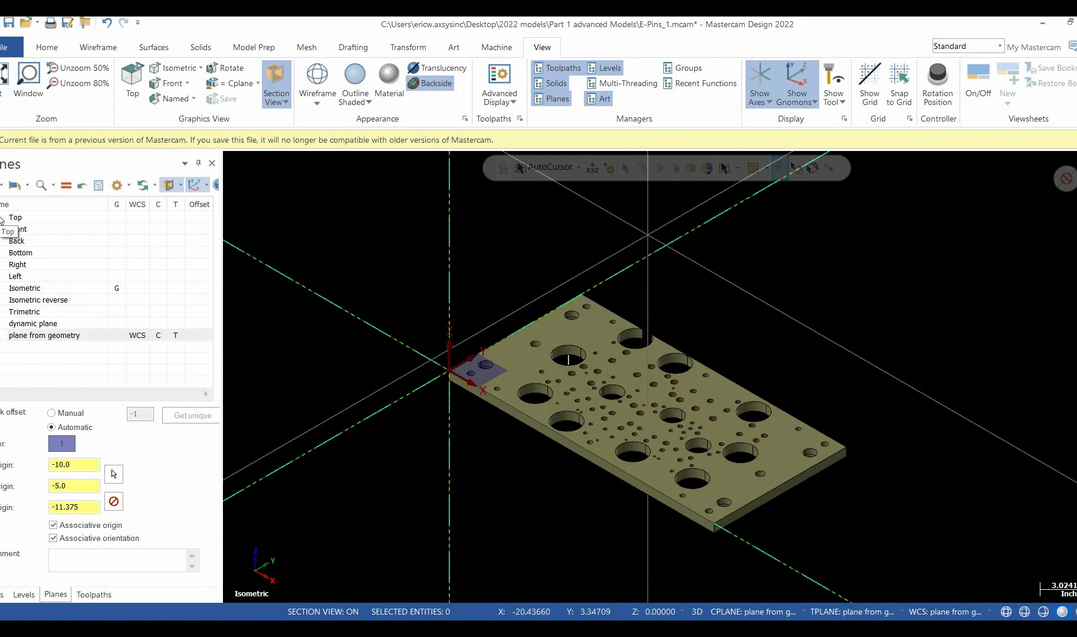
left_click(16, 217)
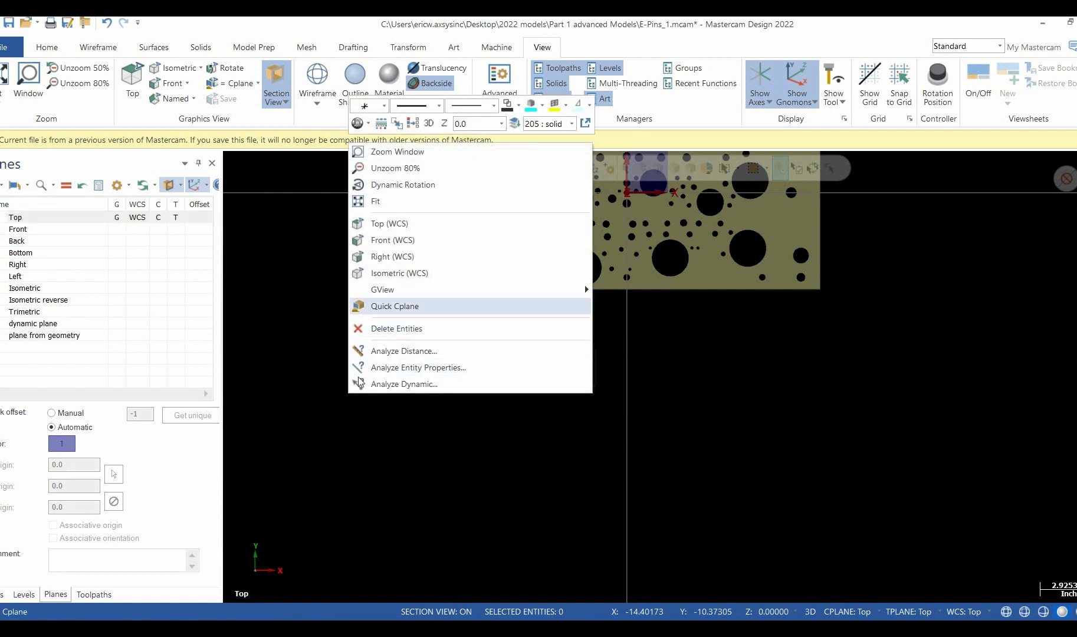
left_click(400, 273)
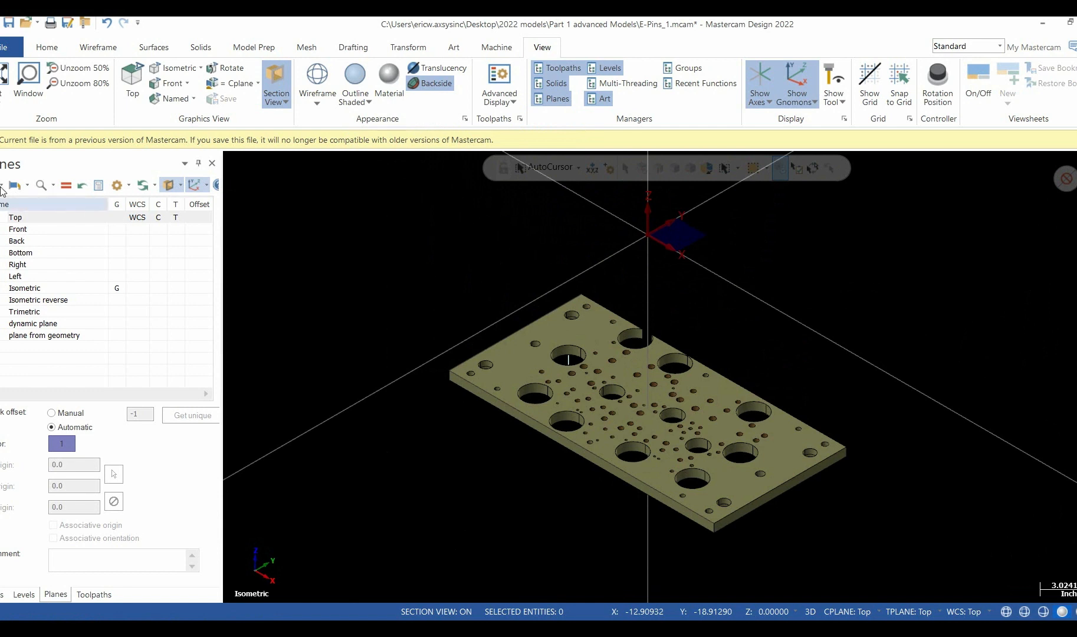
Start a From solid face plane by picking the plate's top face
left_click(20, 185)
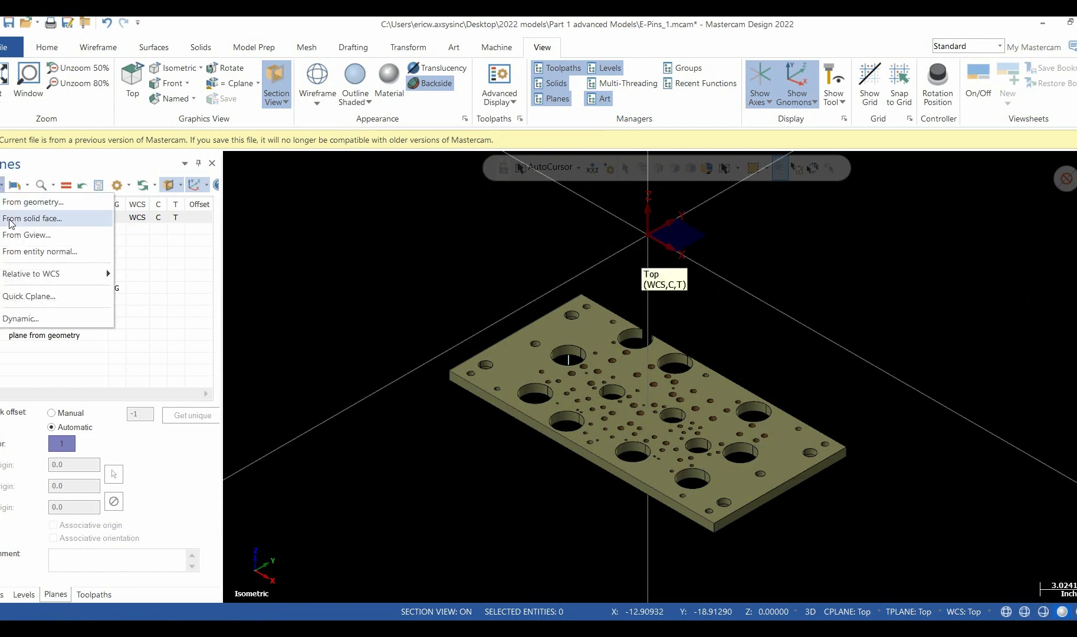
left_click(34, 218)
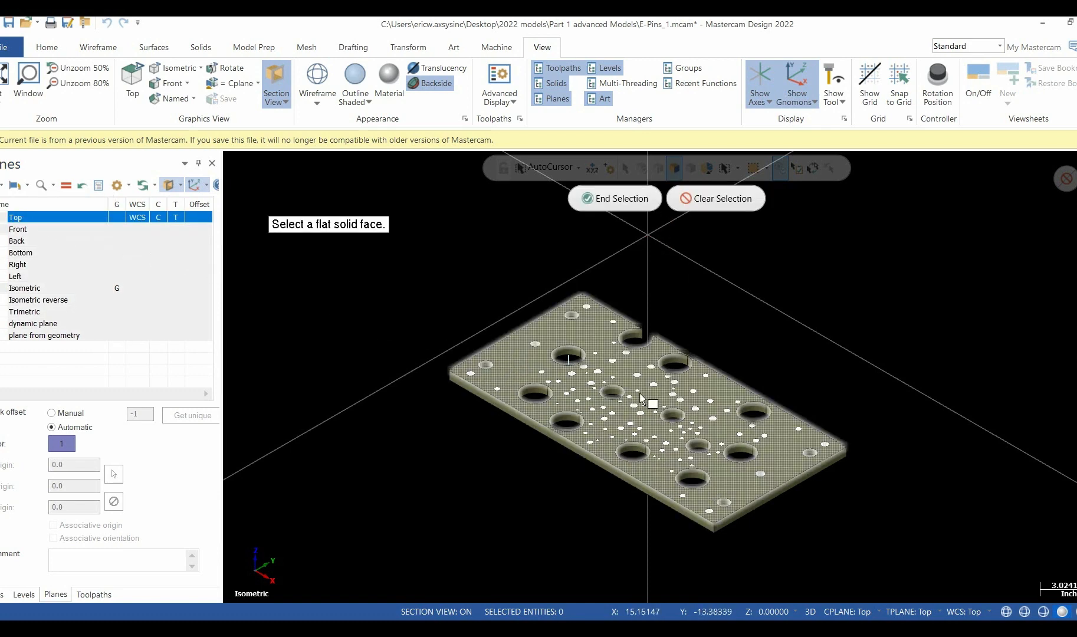
left_click(651, 401)
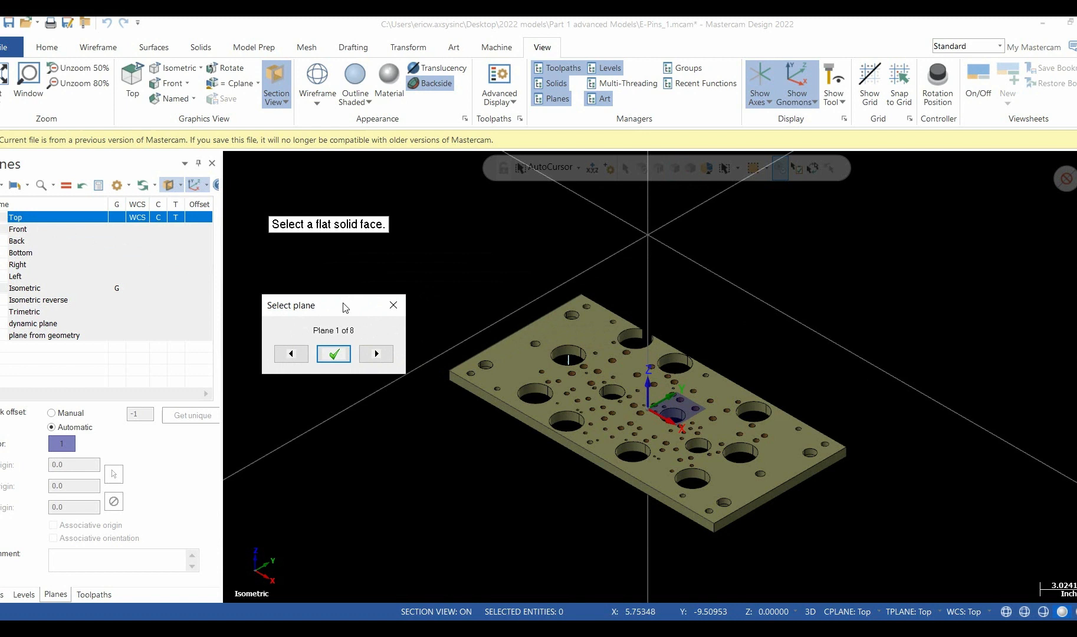
mouse_move(342, 303)
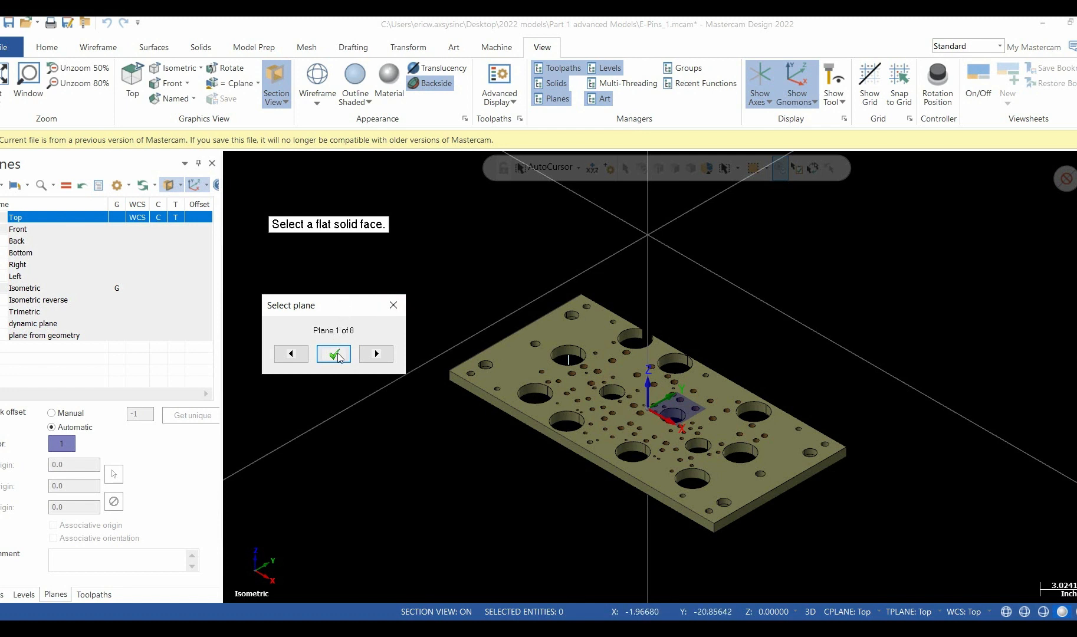
Accept the top-face plane and name it 'solid face'
left_click(334, 354)
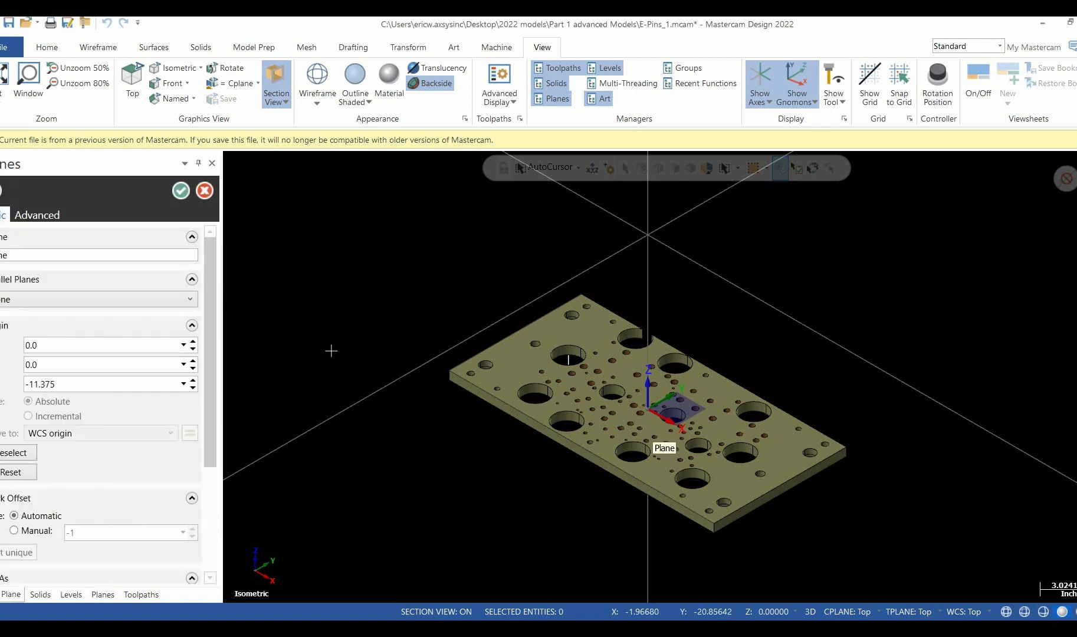
left_click(89, 255)
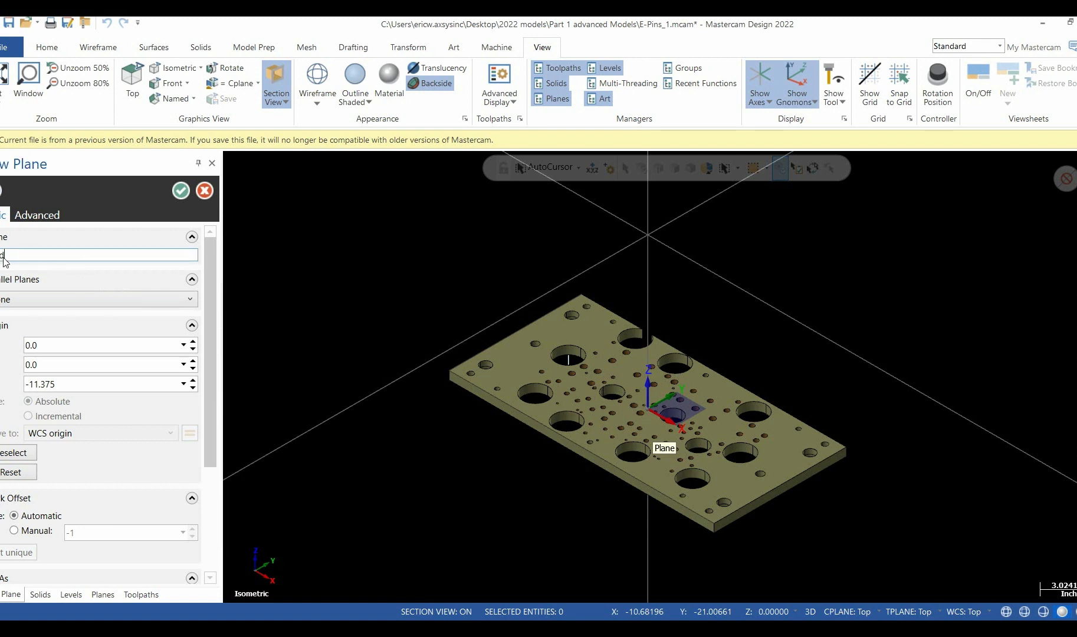
type("face")
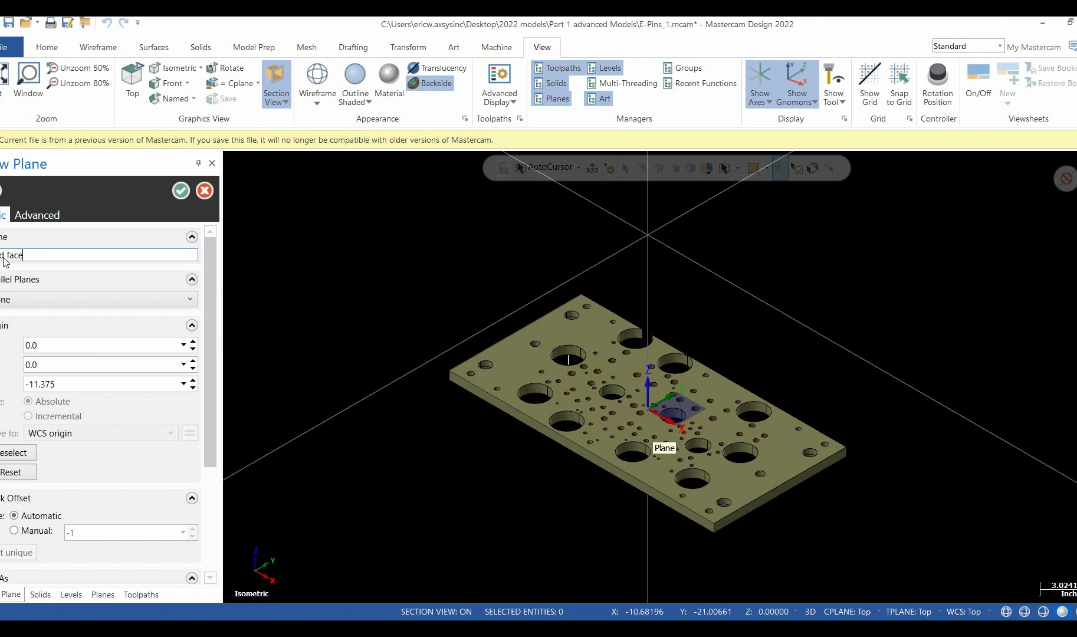
scroll("down", 3)
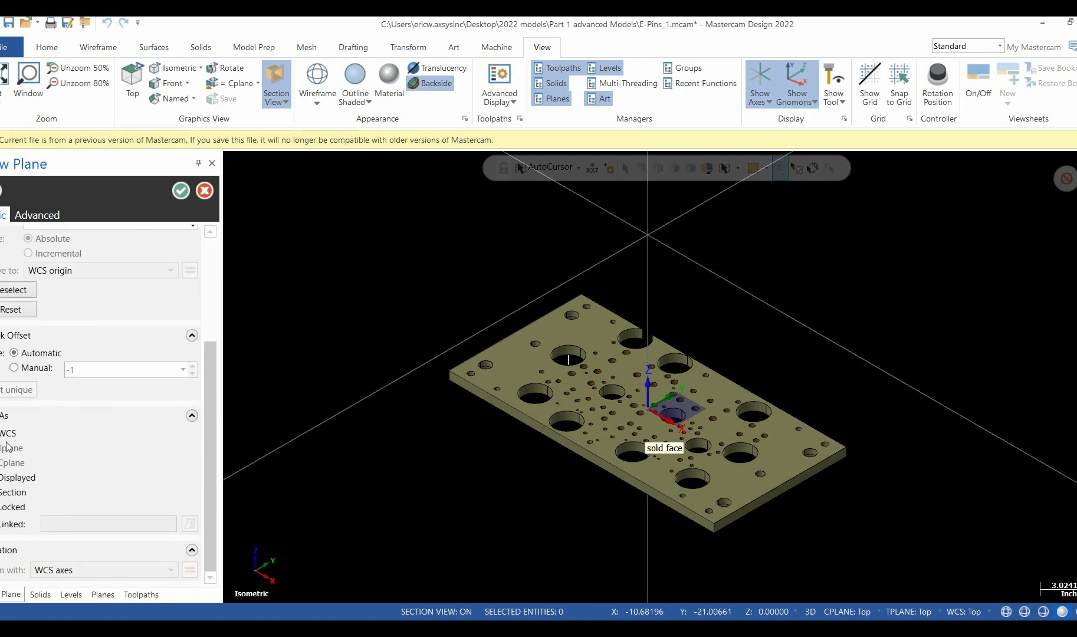
left_click(181, 190)
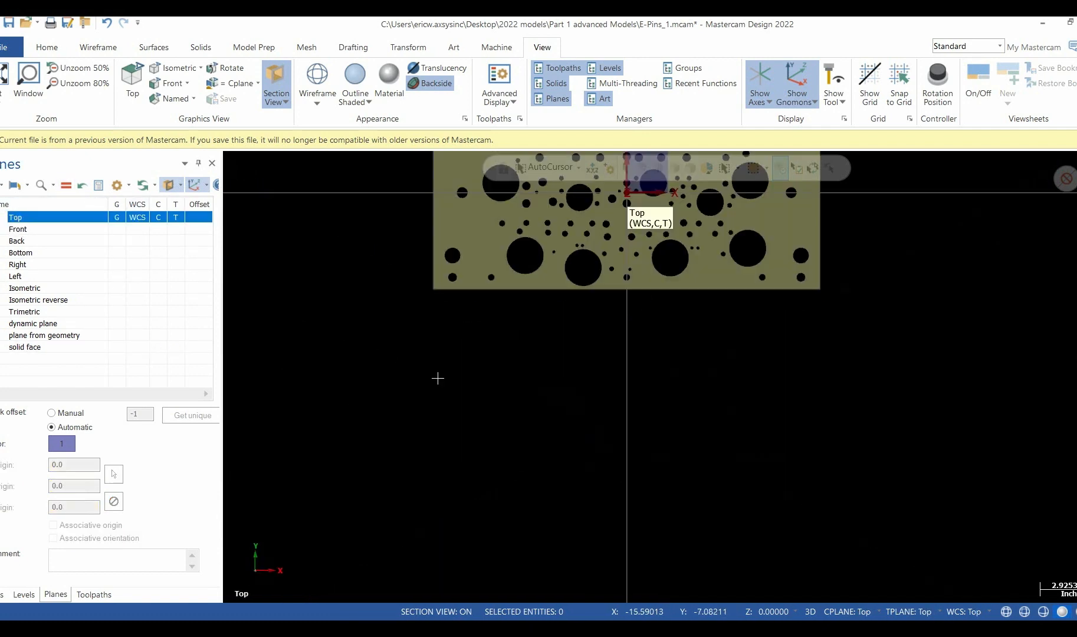
Bring up the graphics view menu to return to Isometric (WCS)
right_click(437, 378)
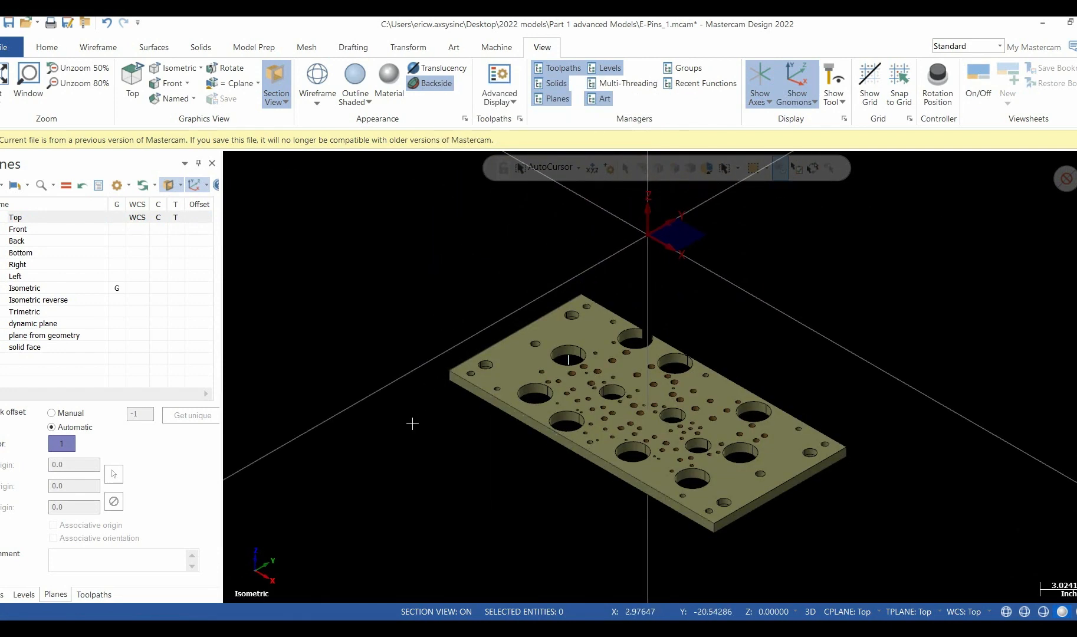
mouse_move(13, 185)
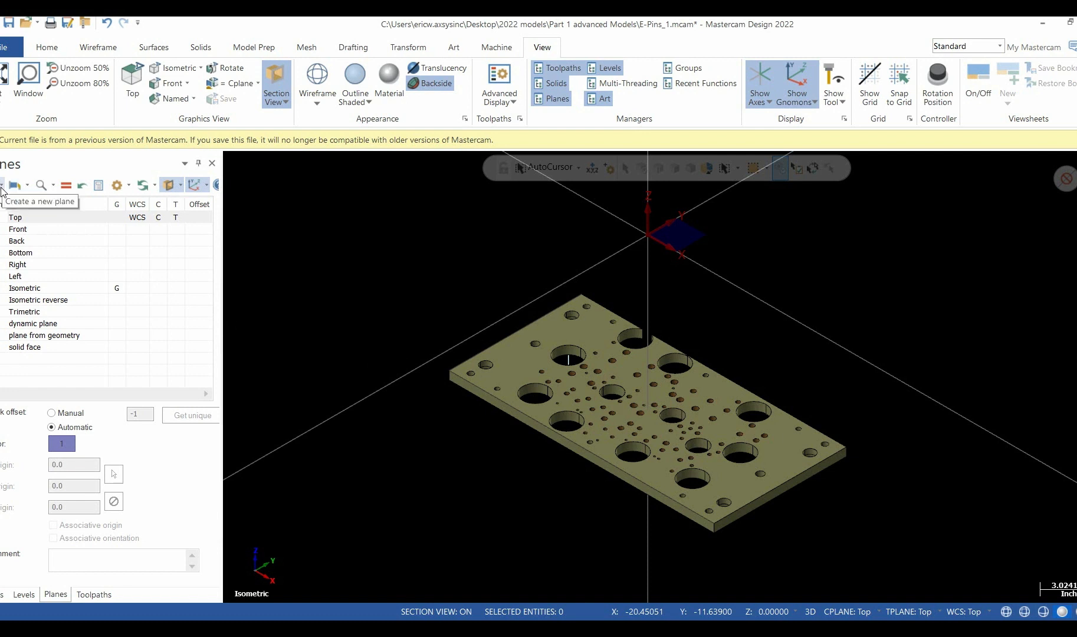
Create a plane normal to the vertical line in a large hole, accepting Plane 4 of 8
left_click(9, 185)
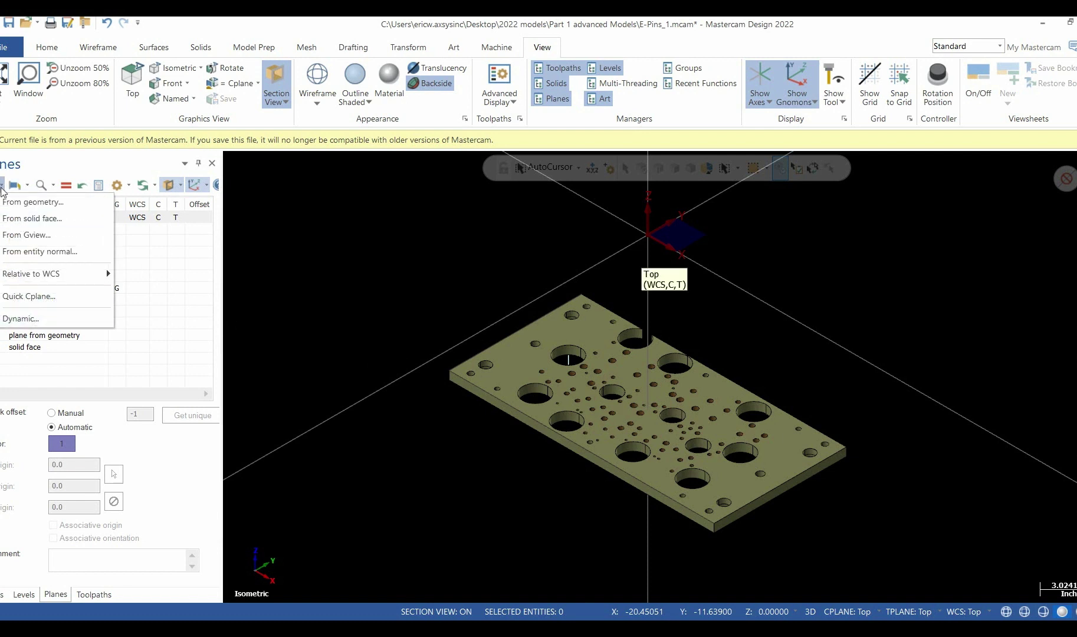
left_click(37, 251)
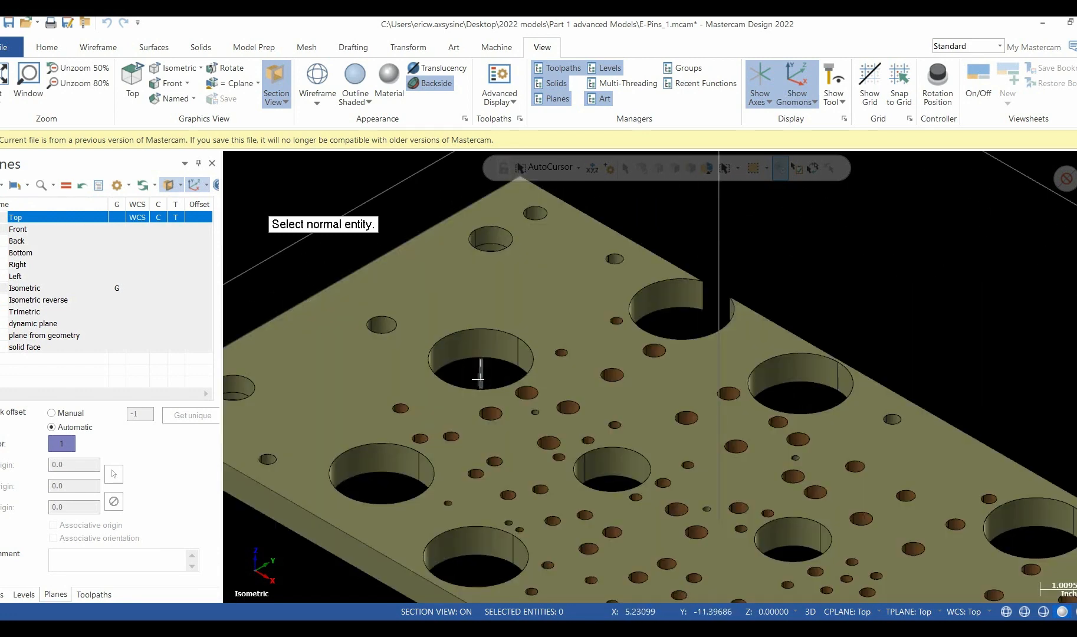
left_click(477, 379)
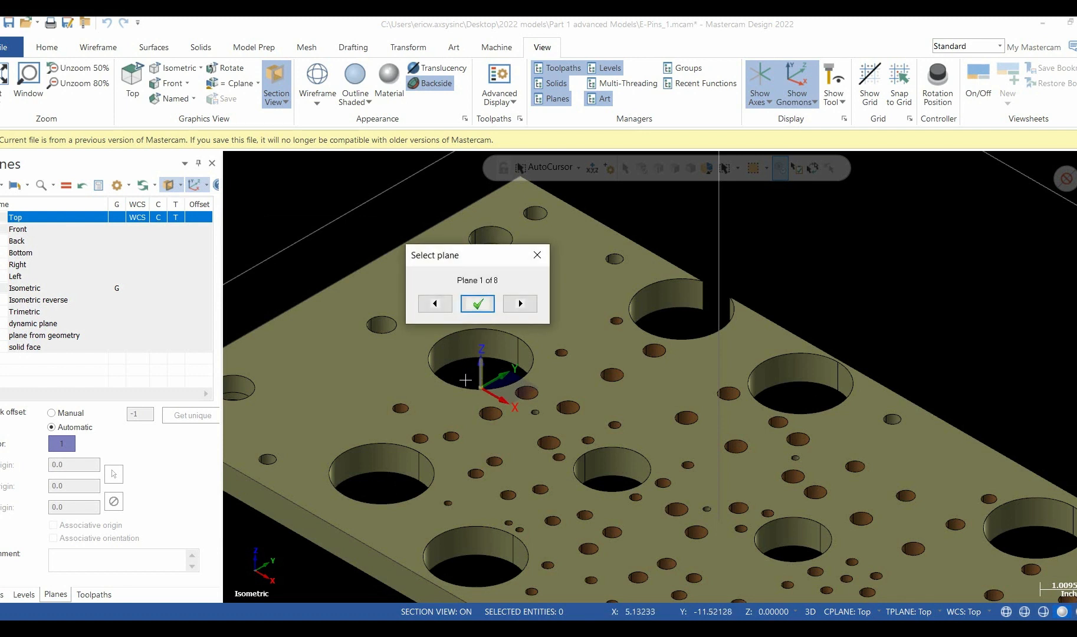
mouse_move(489, 258)
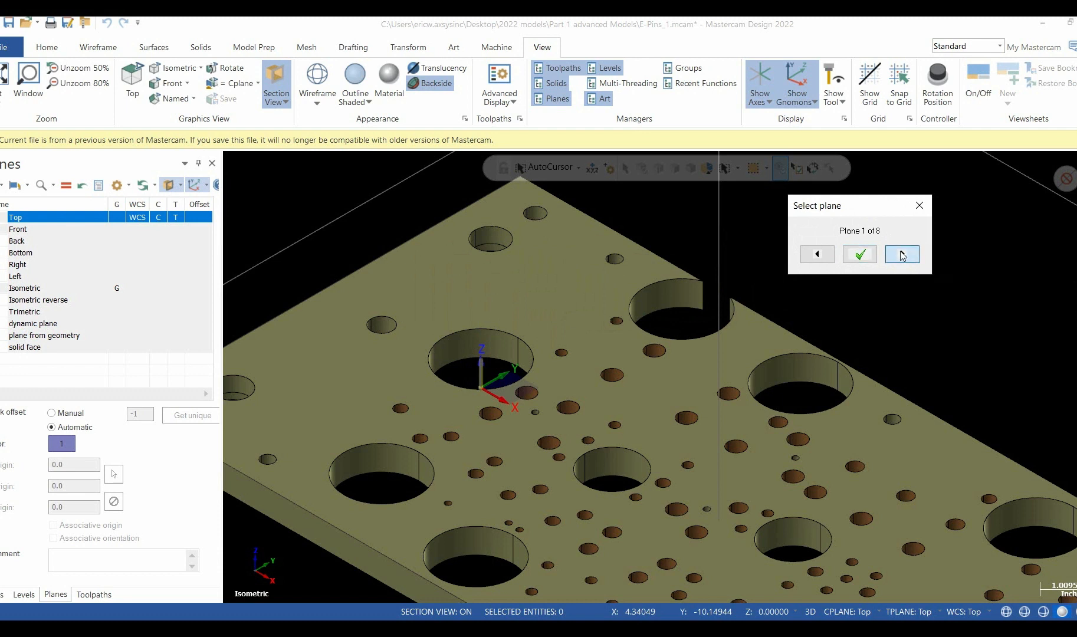
left_click(902, 253)
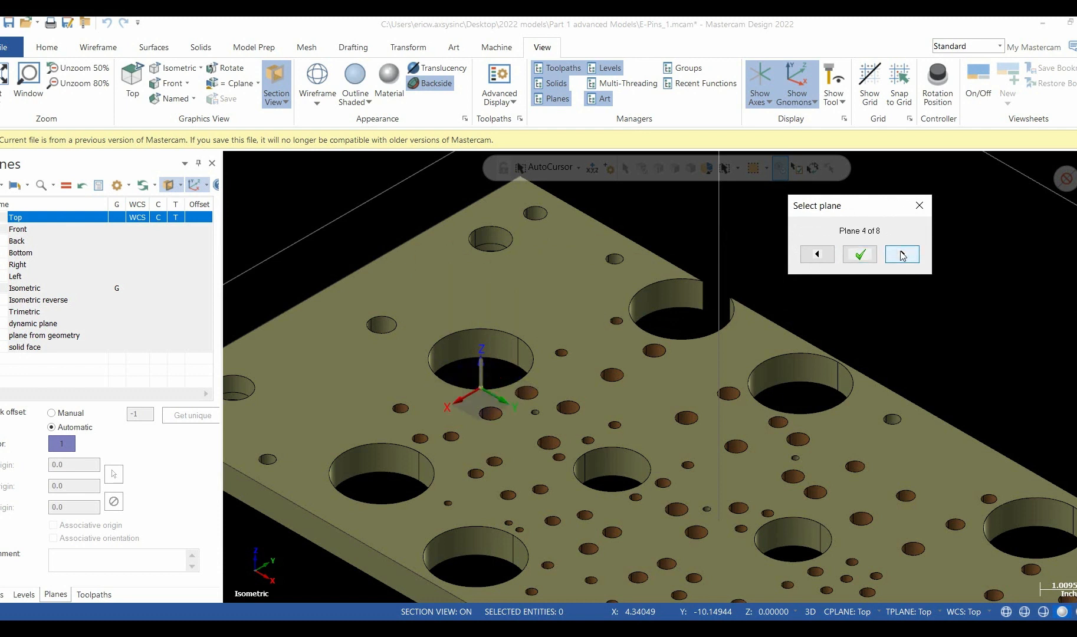
mouse_move(859, 254)
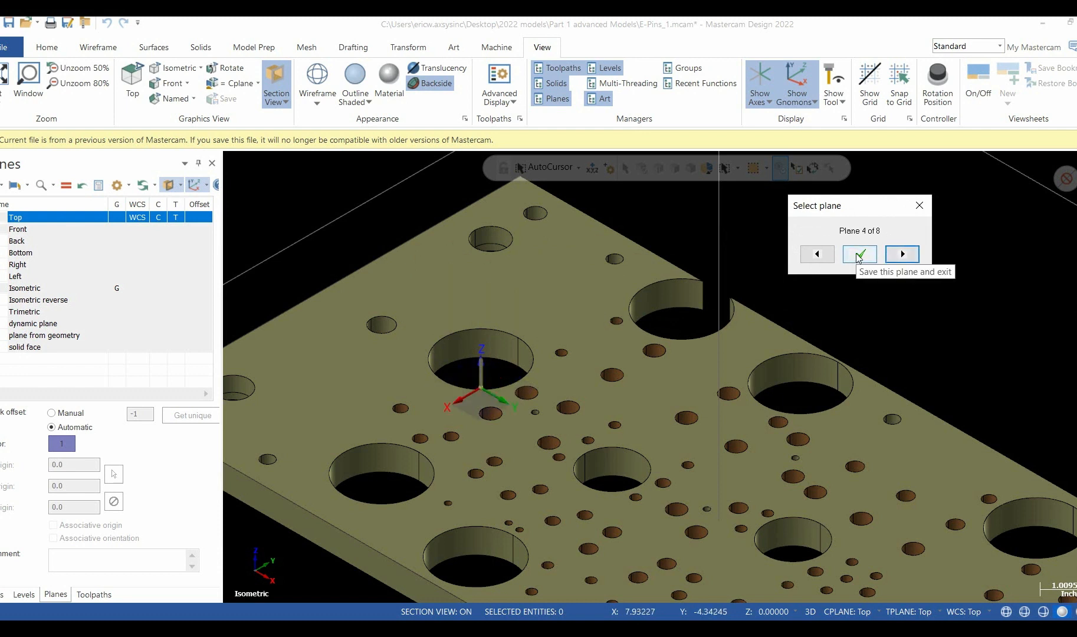
left_click(860, 253)
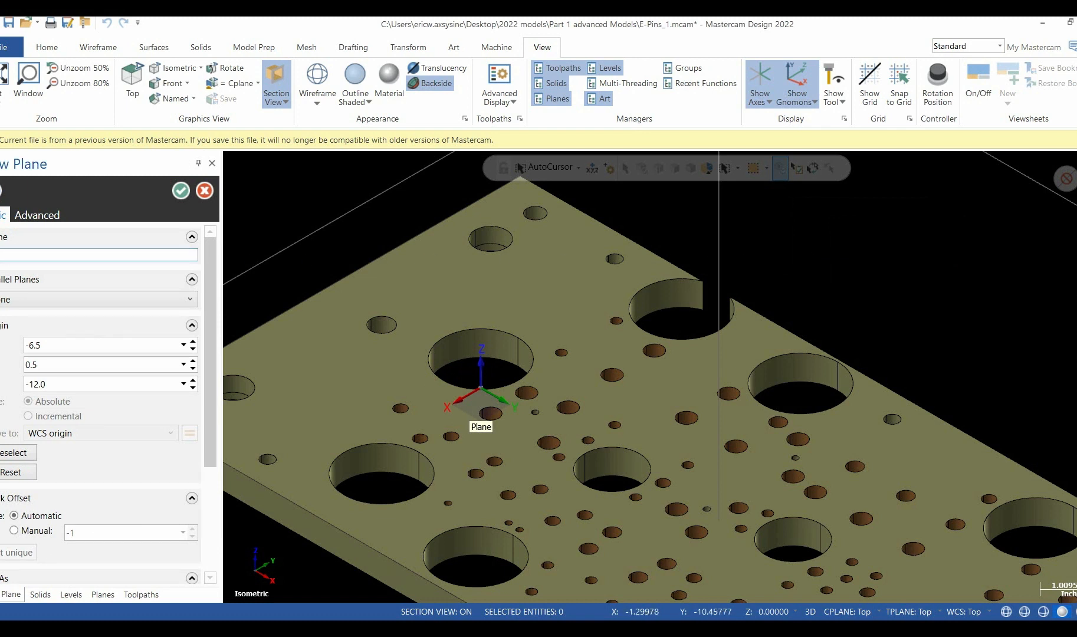
Name the hole-normal plane 'normal' and save it as WCS, Cplane and Tplane
type("mal")
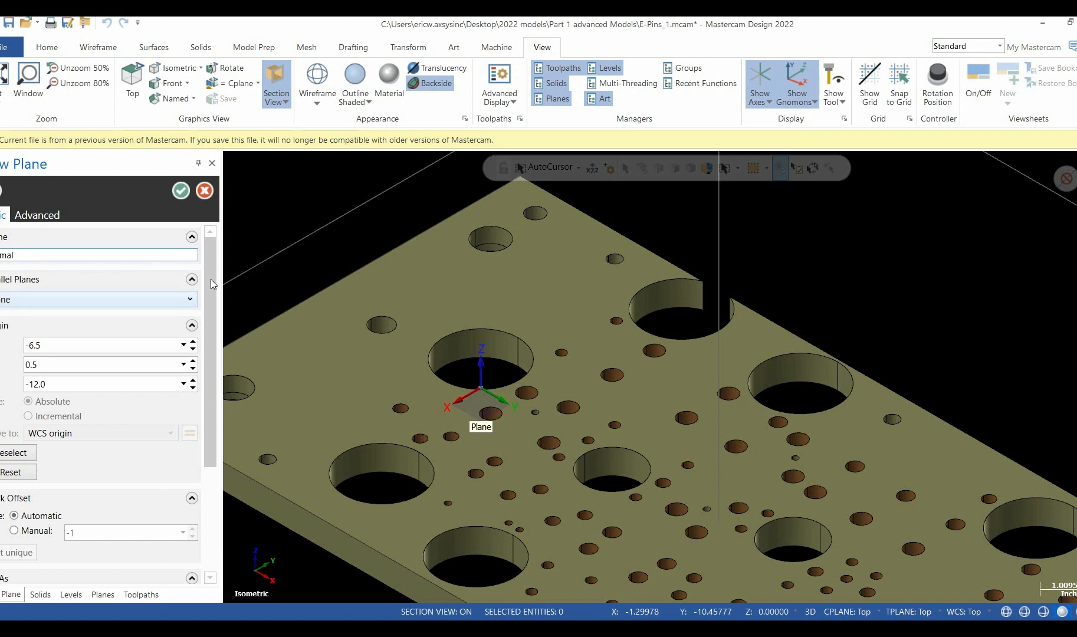
scroll("down", 3)
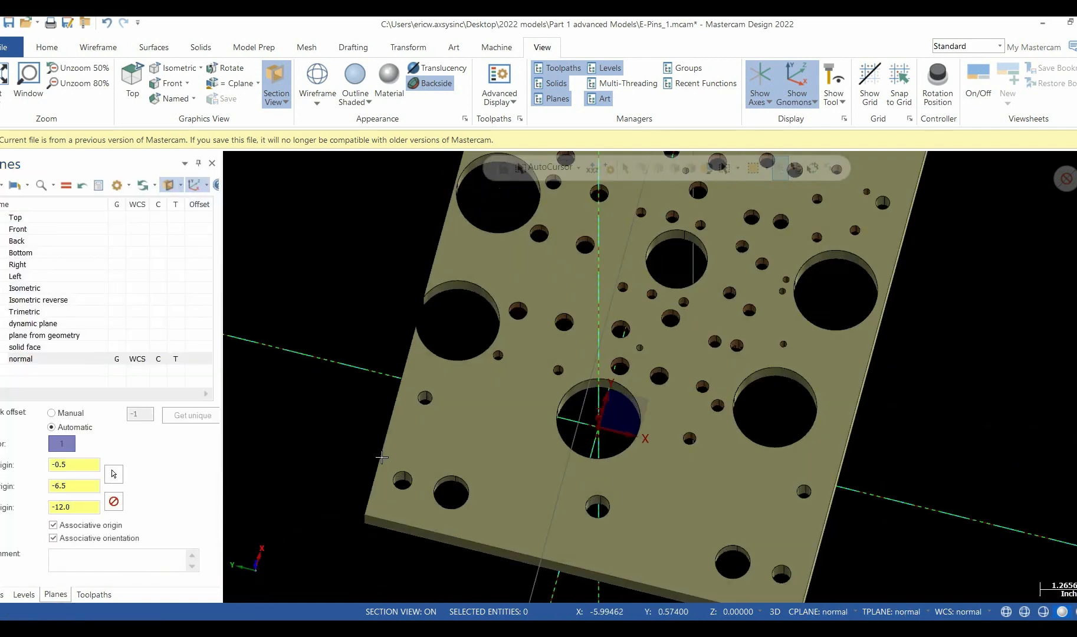
Reactivate the Top plane in the Planes Manager and switch to an Isometric (WCS) view
left_click(39, 300)
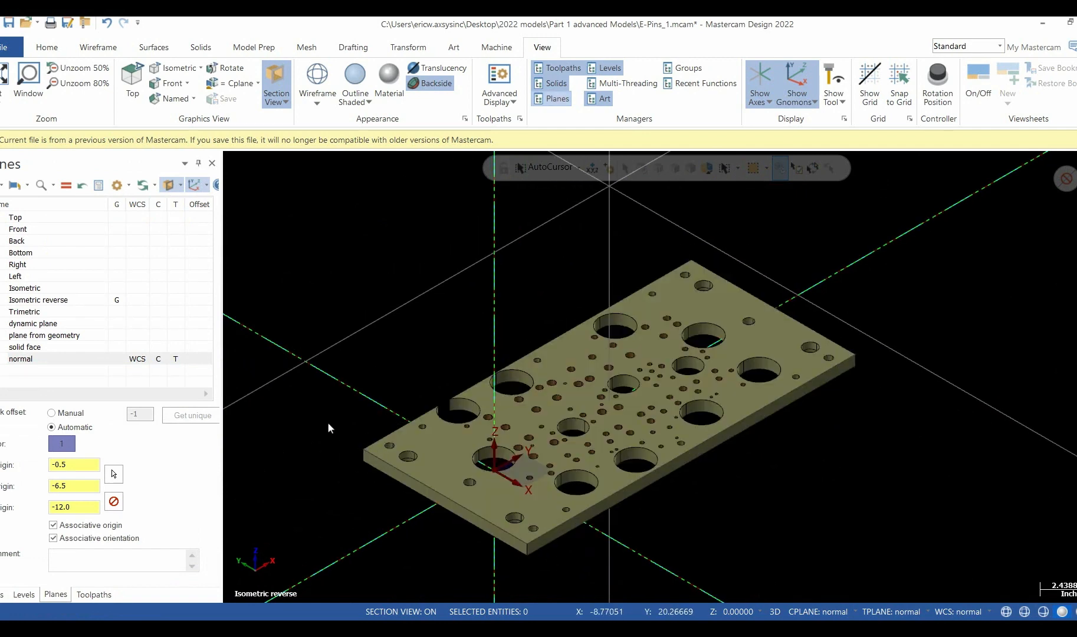
mouse_move(7, 219)
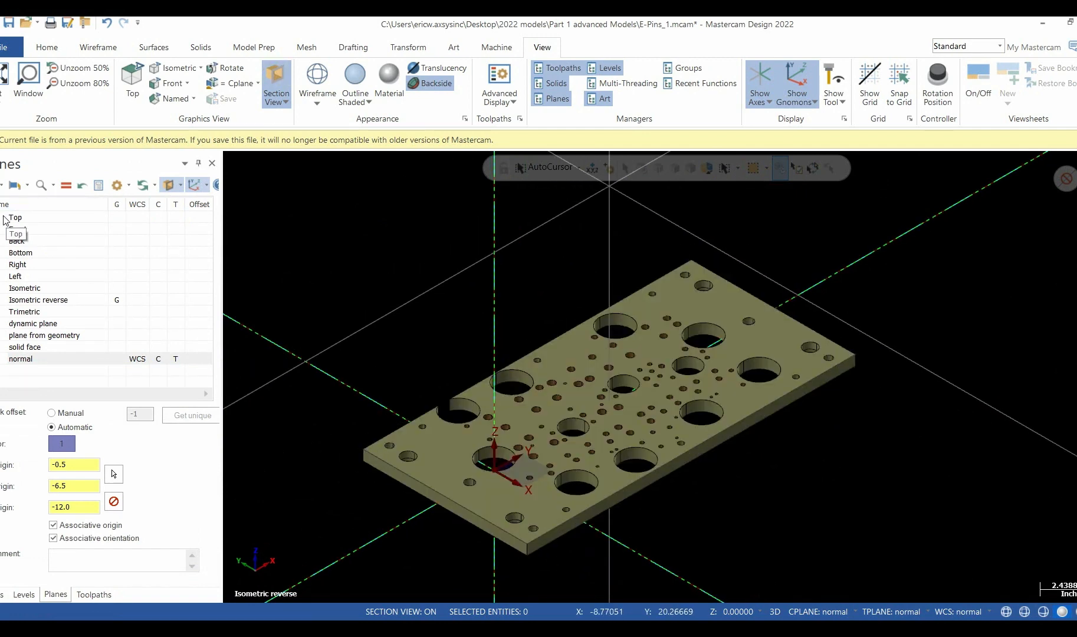
left_click(66, 185)
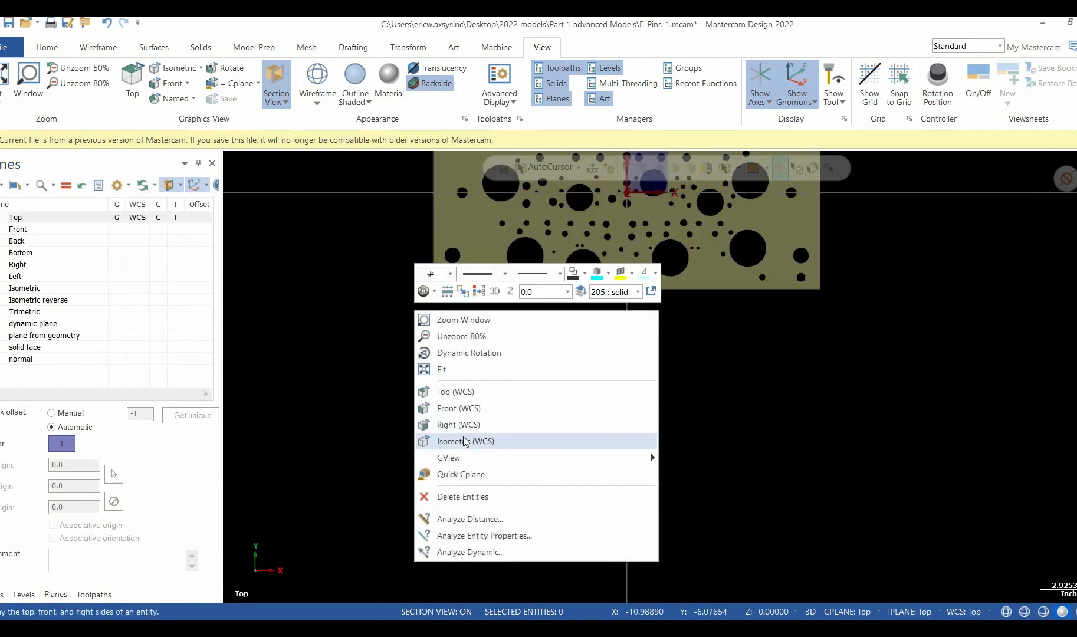
left_click(465, 442)
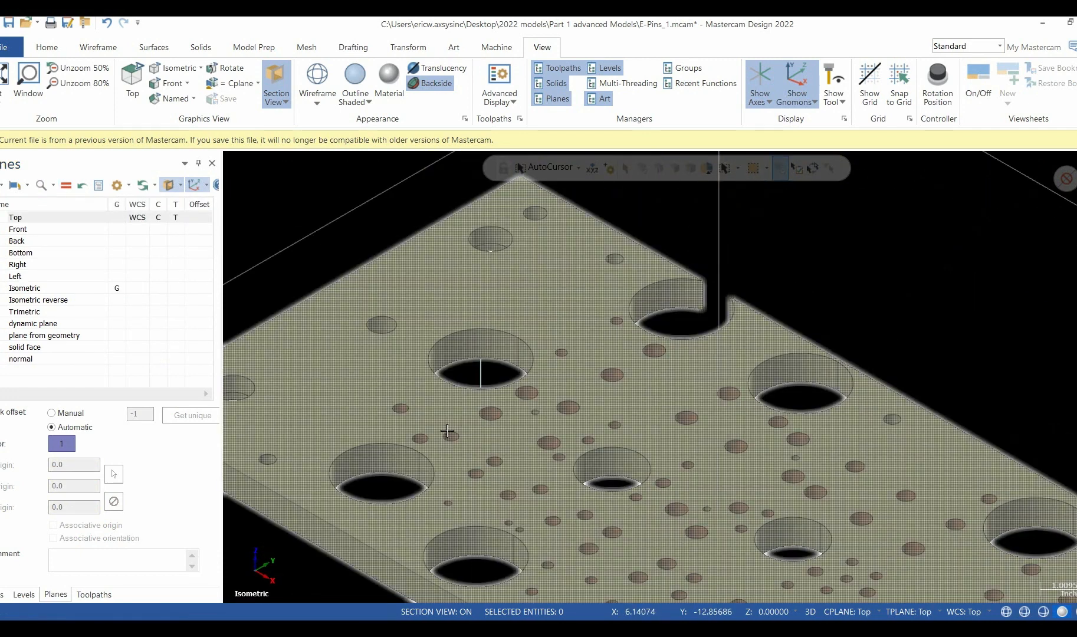